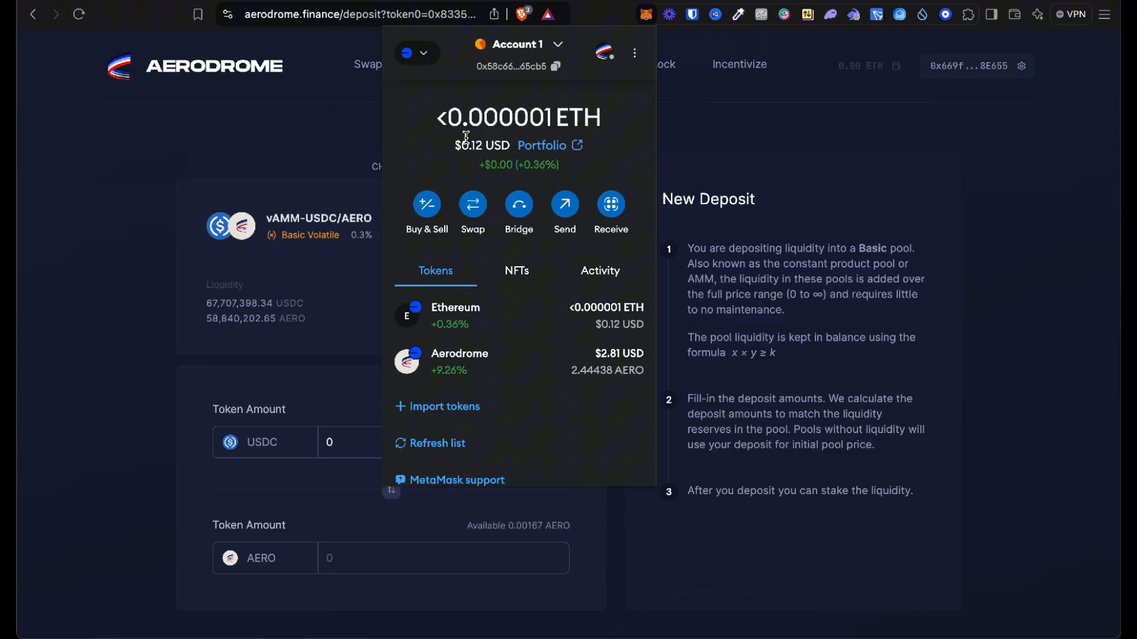
{"action": "mouse_move", "coordinate": [429, 214]}
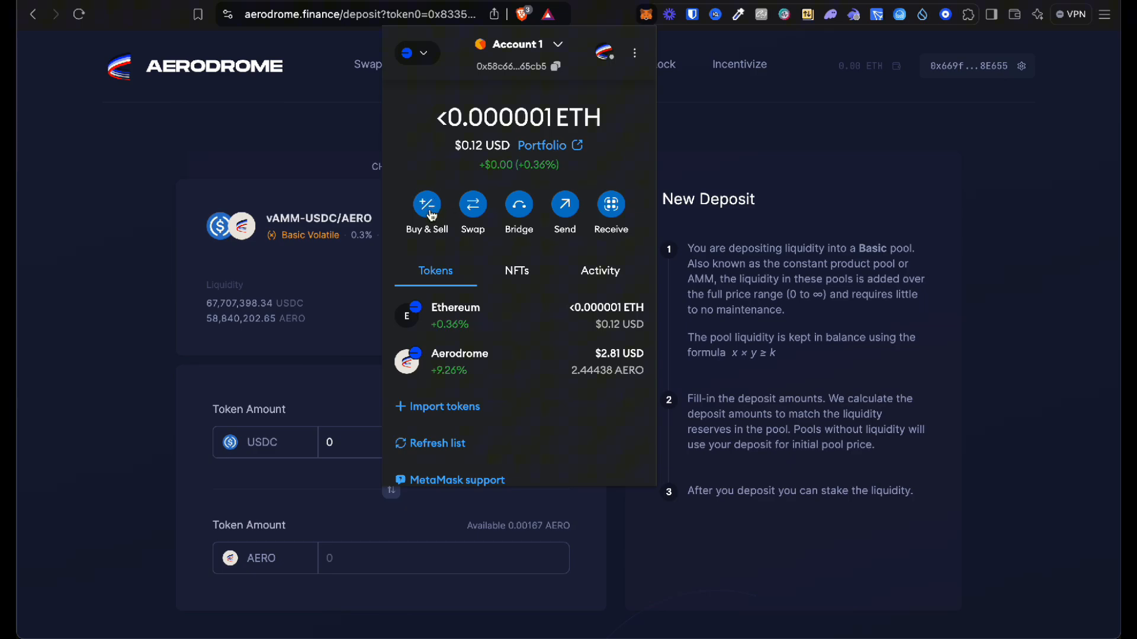
{"action": "mouse_move", "coordinate": [431, 222]}
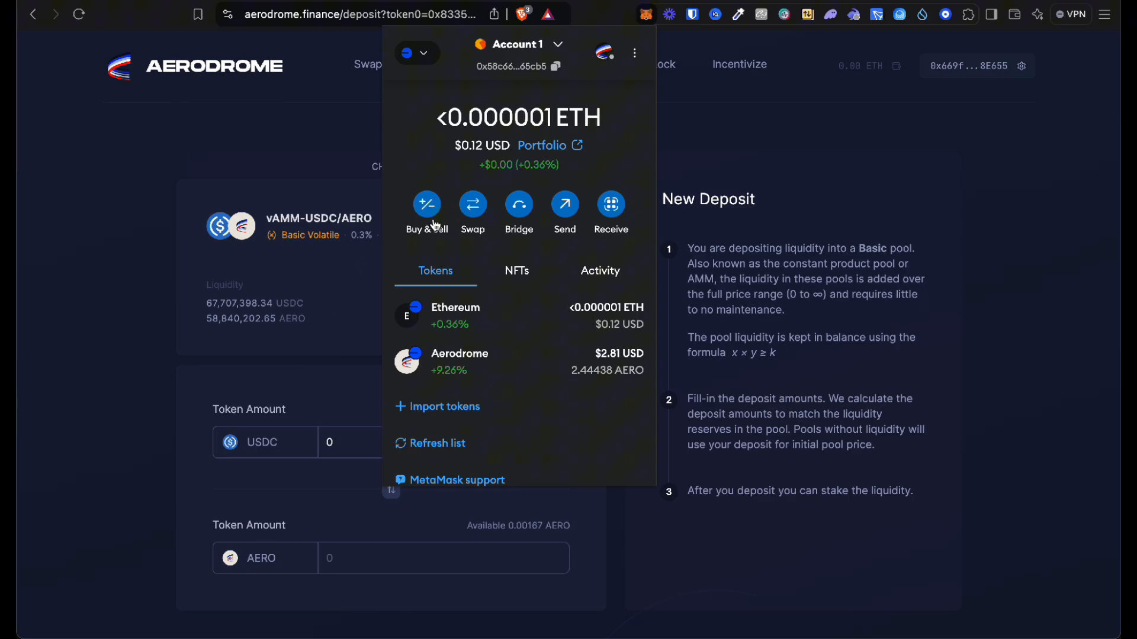
{"action": "mouse_move", "coordinate": [345, 120]}
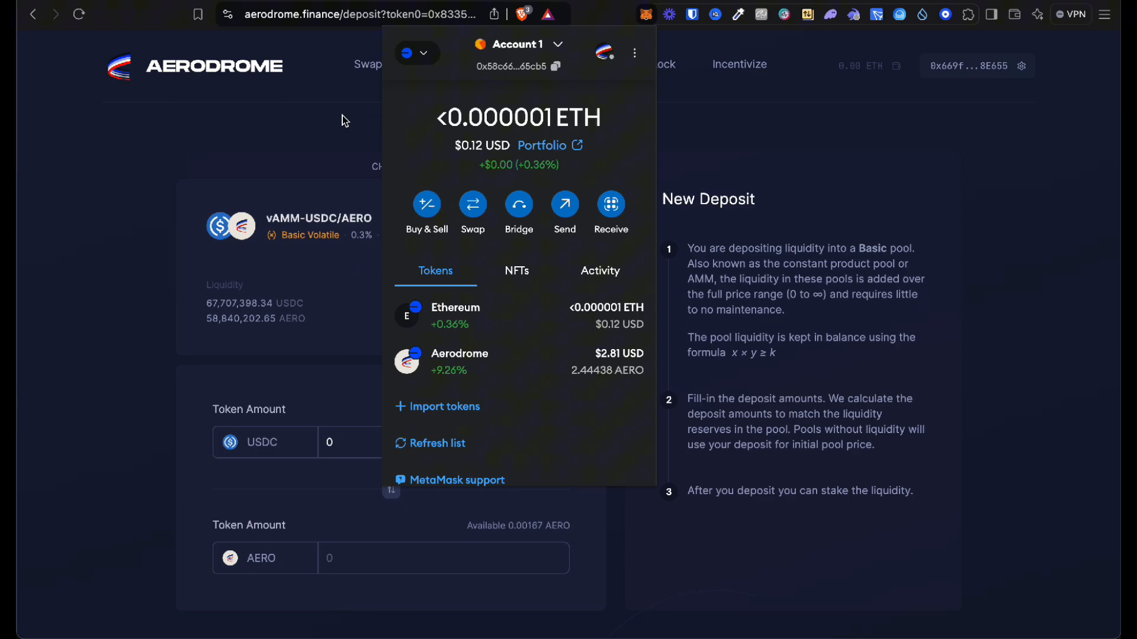
- Dismiss the MetaMask popup to reveal the vAMM-USDC/AERO deposit page
{"action": "left_click", "coordinate": [344, 137]}
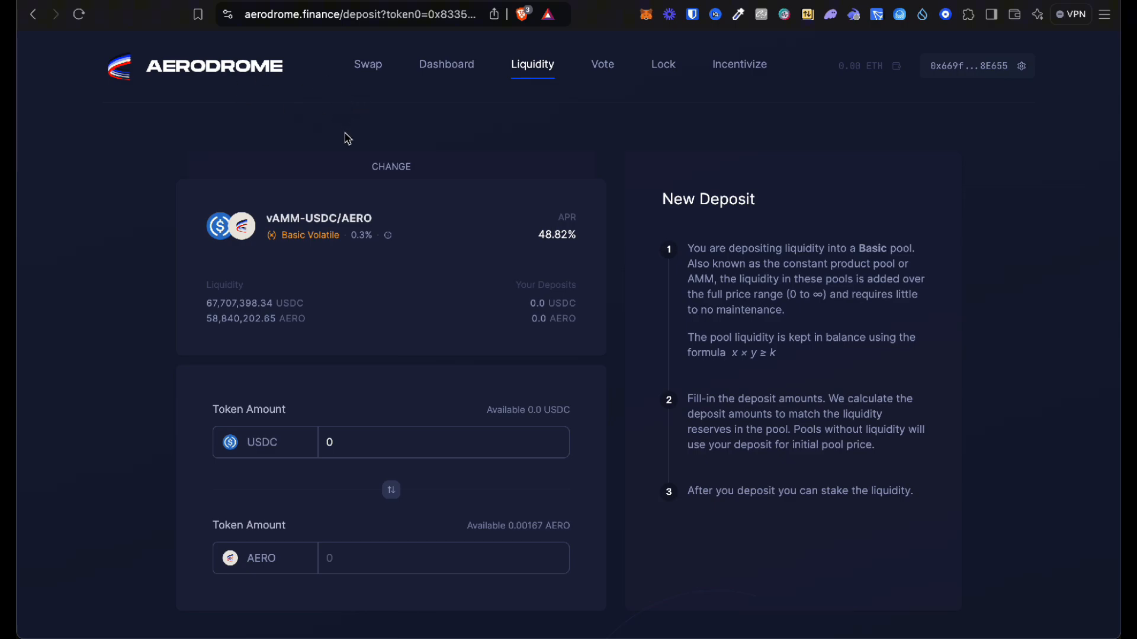
{"action": "mouse_move", "coordinate": [397, 121]}
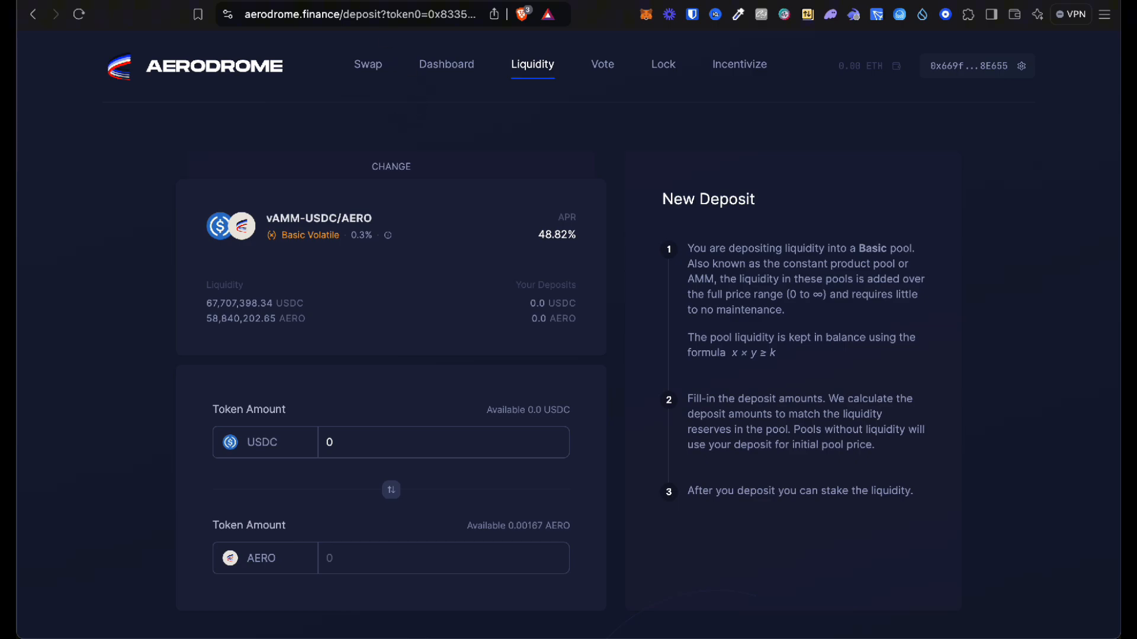
- Connect MetaMask Account 1 to Aerodrome's Swap page, granting it permission to view the account
{"action": "left_click", "coordinate": [367, 64]}
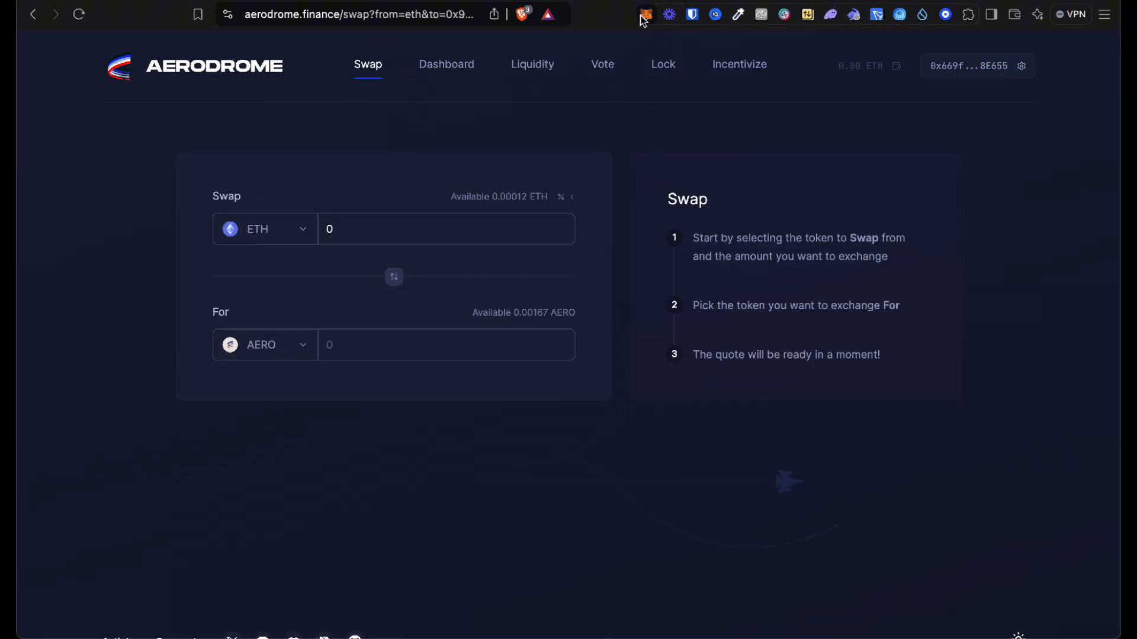
{"action": "left_click", "coordinate": [645, 14]}
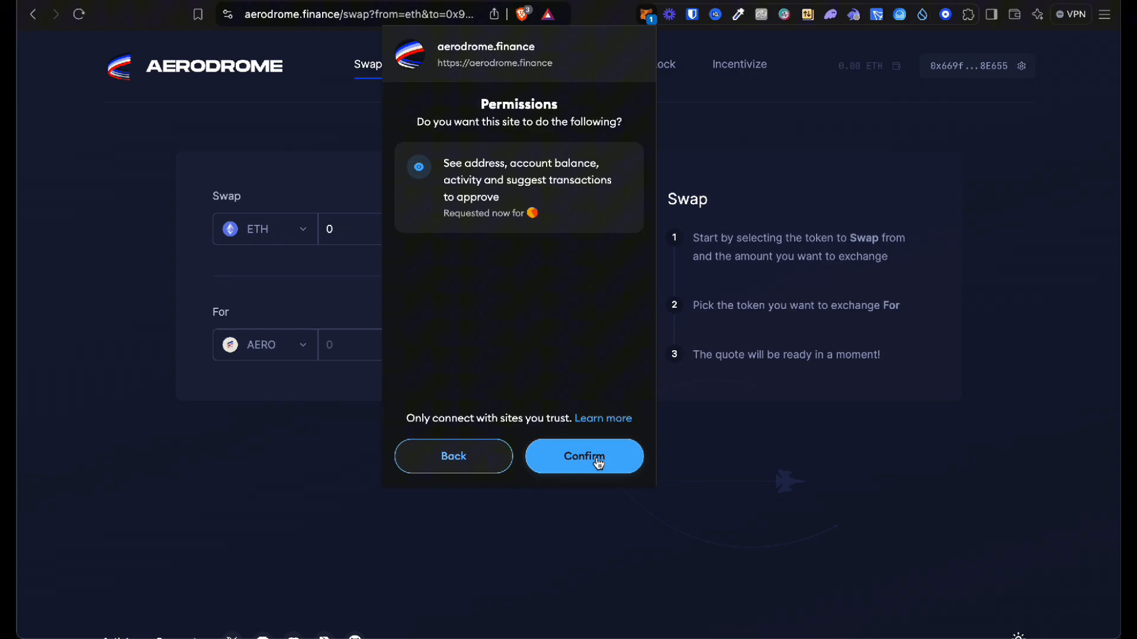
{"action": "left_click", "coordinate": [584, 456]}
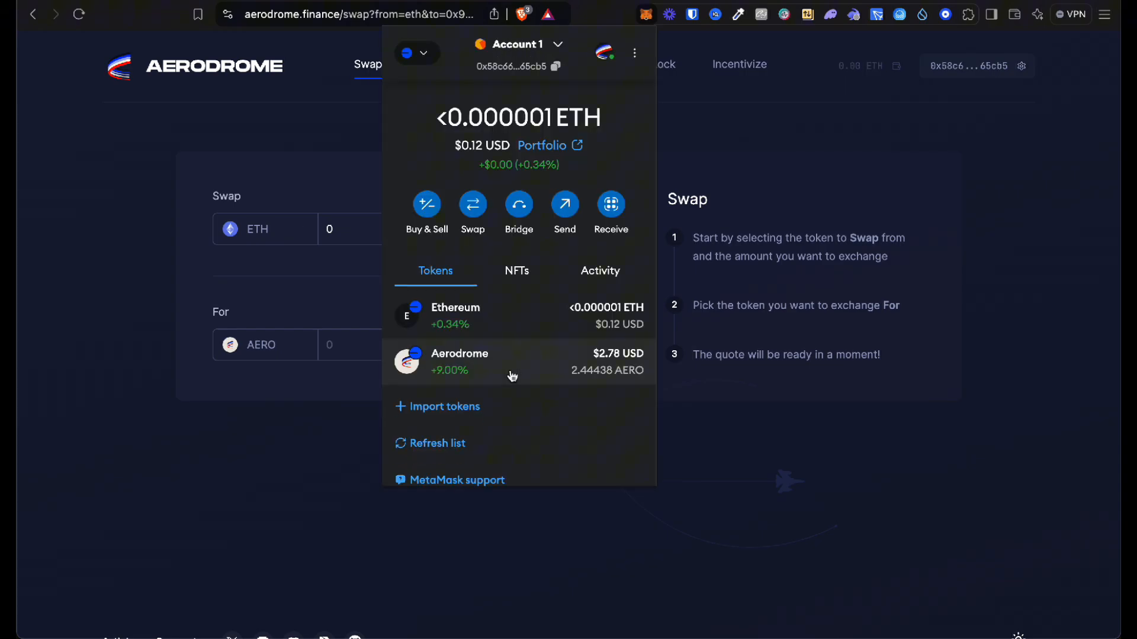
{"action": "mouse_move", "coordinate": [602, 58]}
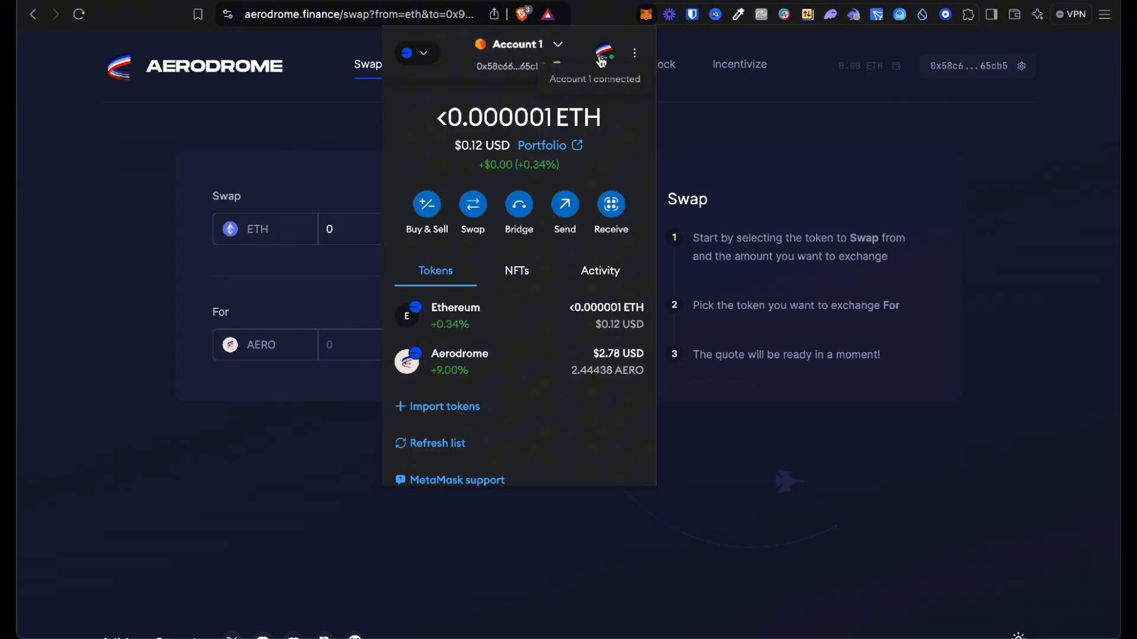
{"action": "left_click", "coordinate": [156, 311]}
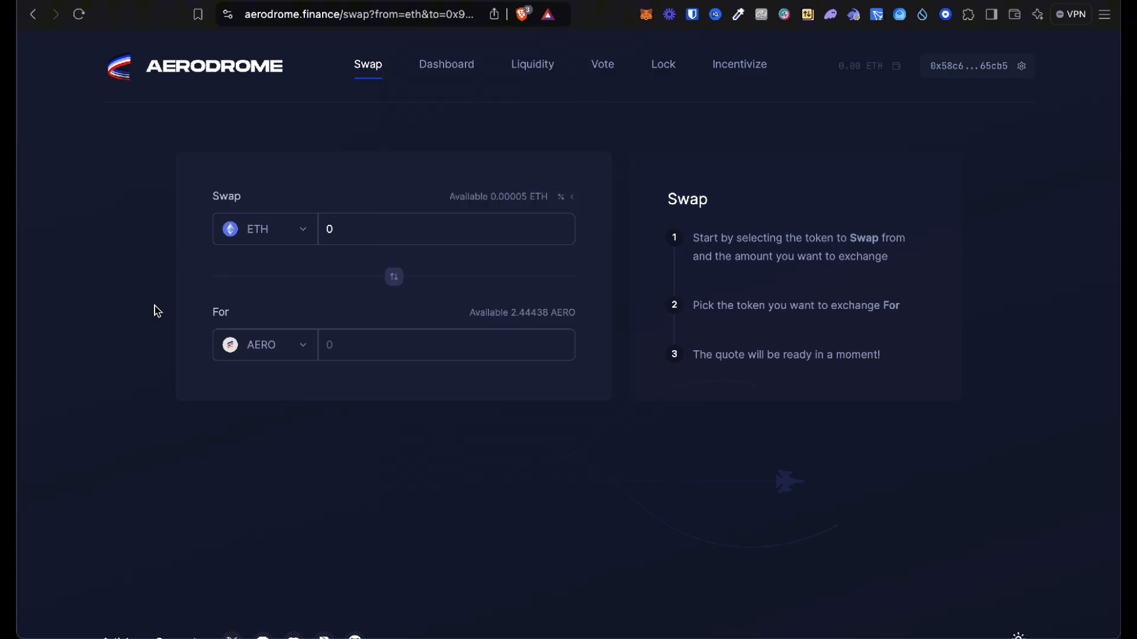
{"action": "mouse_move", "coordinate": [371, 82]}
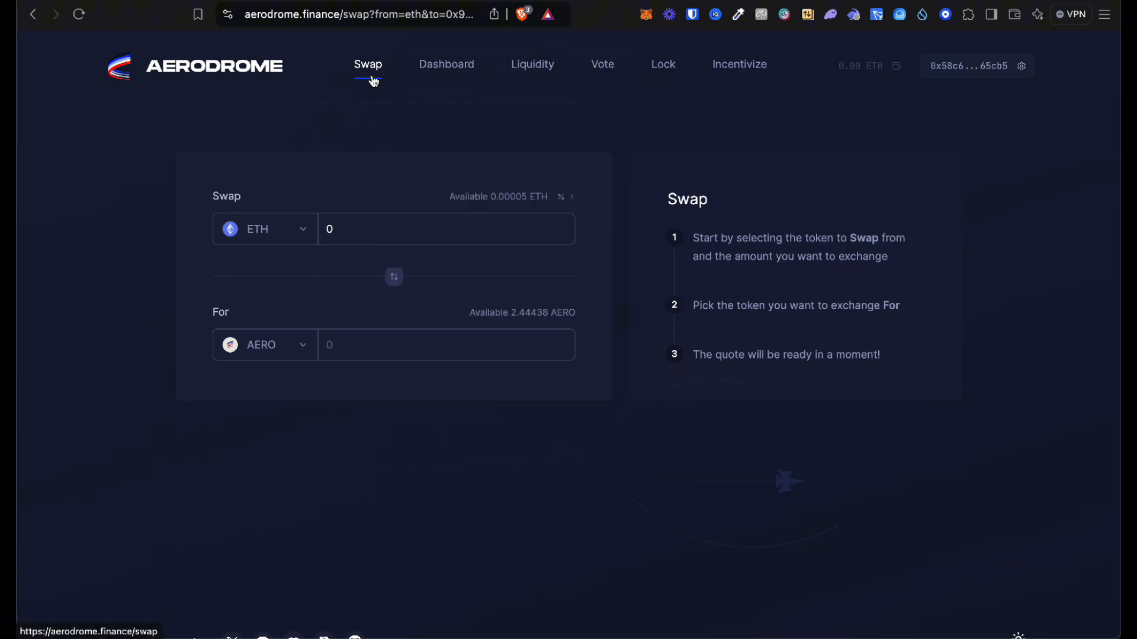
{"action": "mouse_move", "coordinate": [416, 244]}
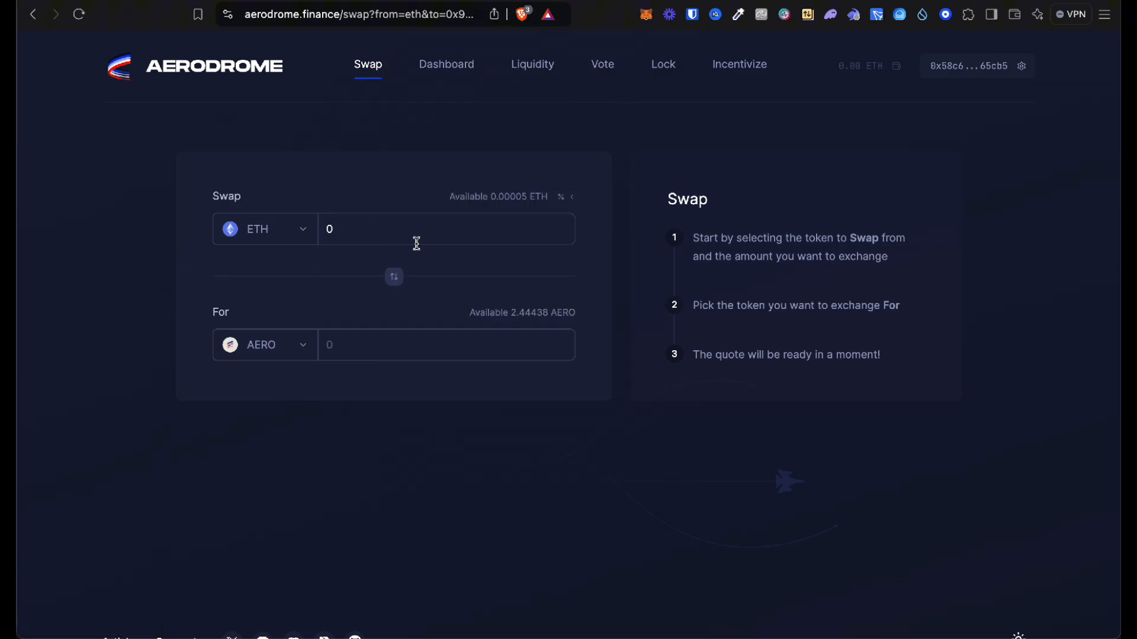
{"action": "mouse_move", "coordinate": [528, 211]}
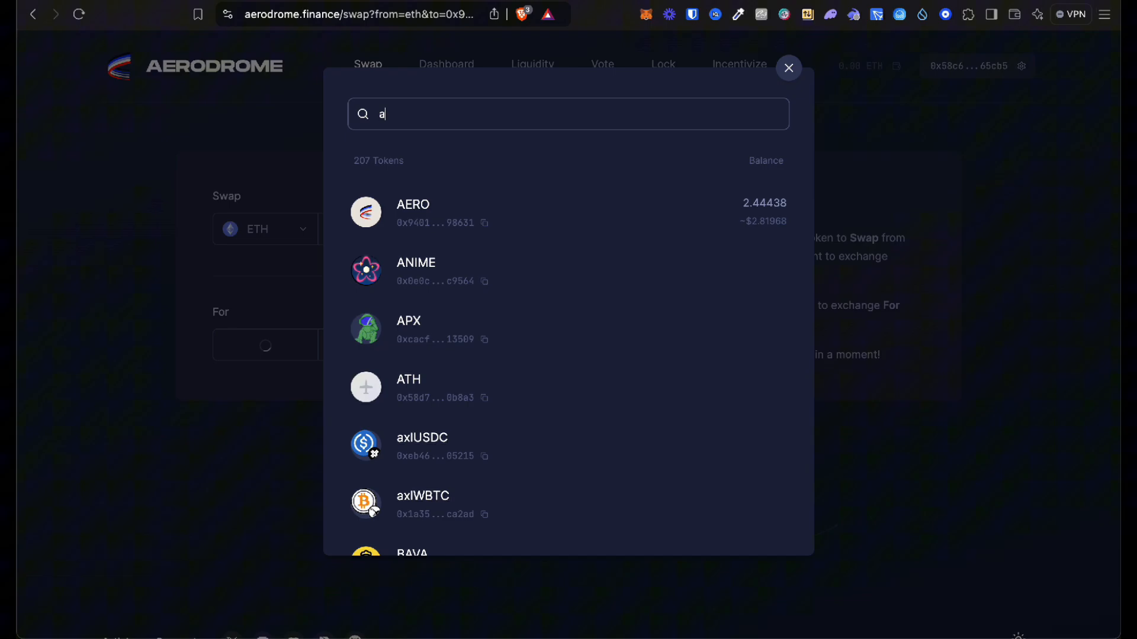
- Submit a swap of 0.00003 ETH for about 0.0651 AERO to the wallet for approval
{"action": "left_click", "coordinate": [412, 212]}
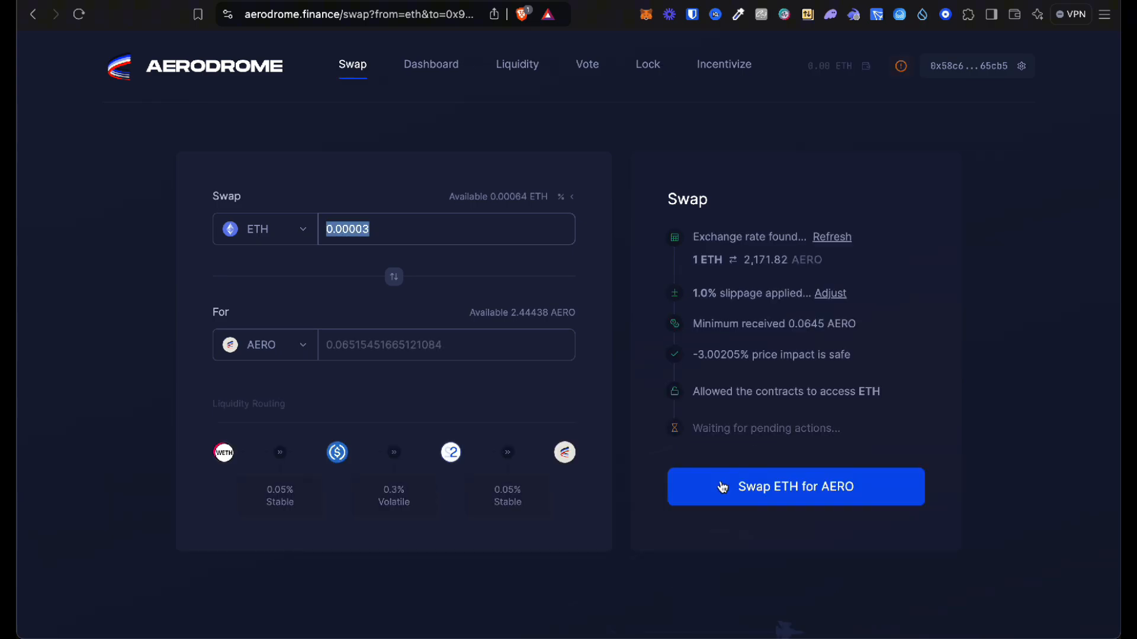
{"action": "left_click", "coordinate": [794, 486]}
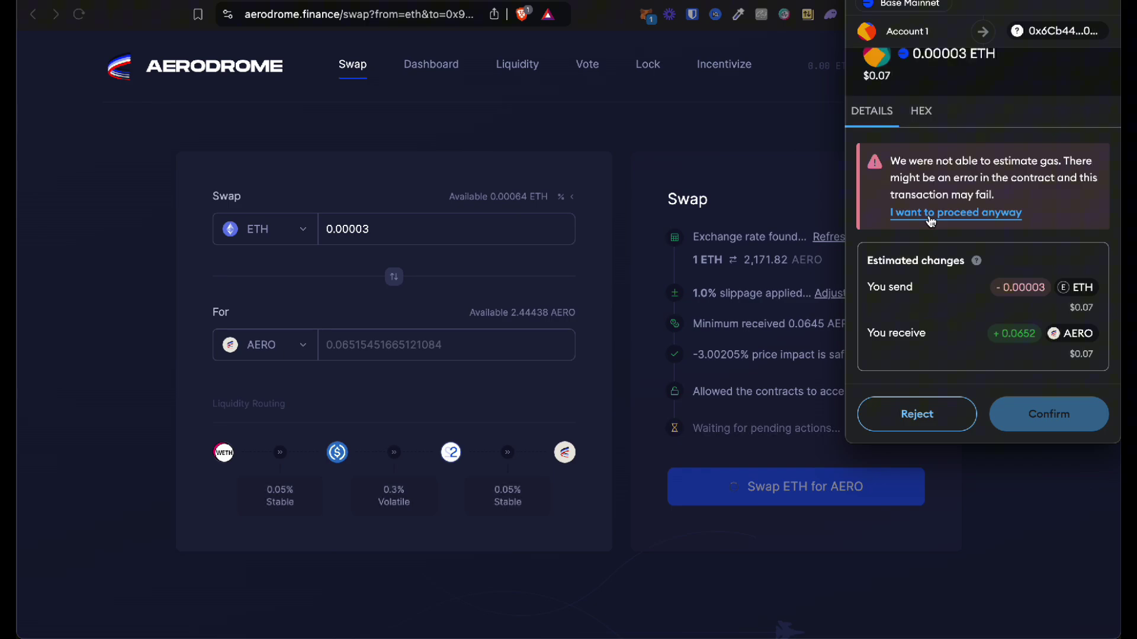
- Confirm the swap in MetaMask despite the gas warning, raising the AERO balance to 2.50954
{"action": "left_click", "coordinate": [954, 212]}
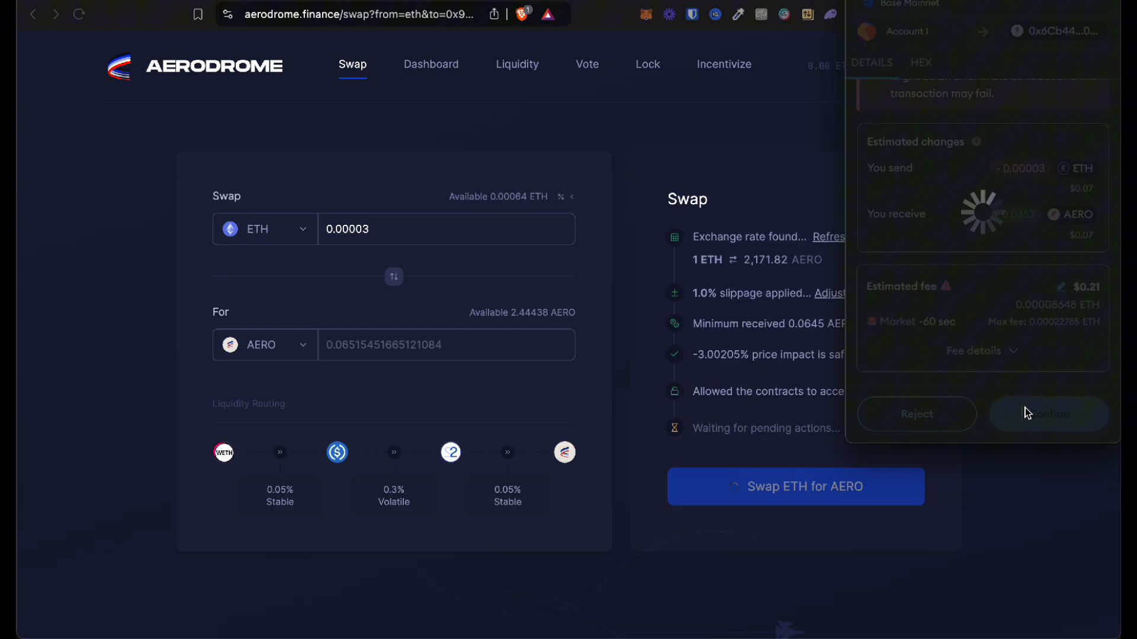
{"action": "left_click", "coordinate": [1048, 414]}
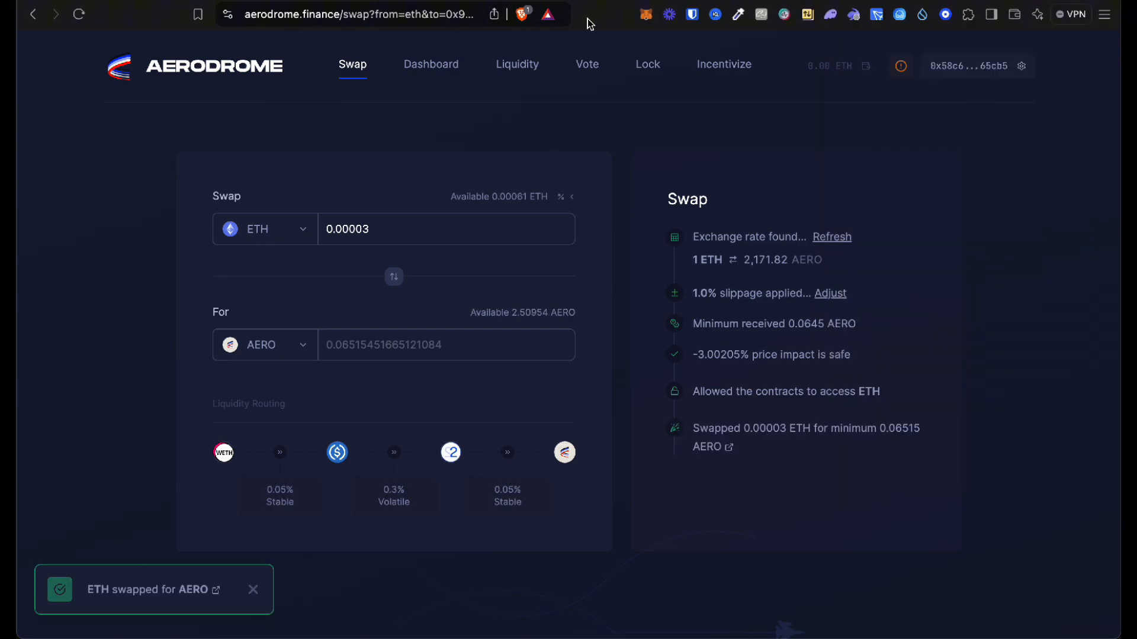
- Check MetaMask's Tokens list showing 2.50953 AERO and 0.0006 ETH after the swap
{"action": "left_click", "coordinate": [644, 14]}
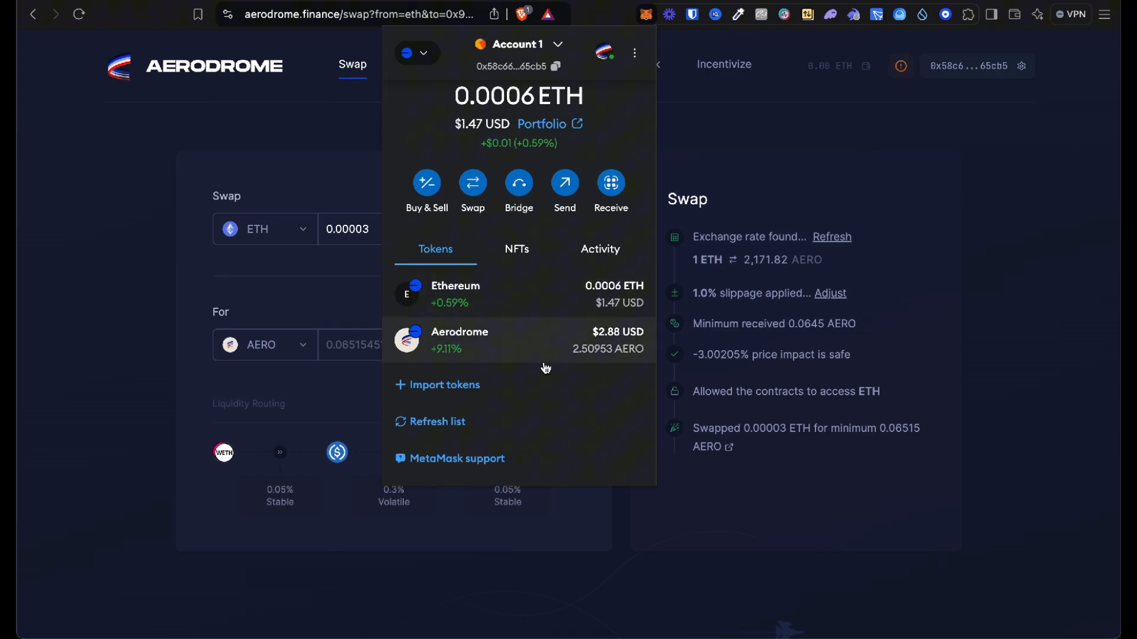
{"action": "mouse_move", "coordinate": [590, 337]}
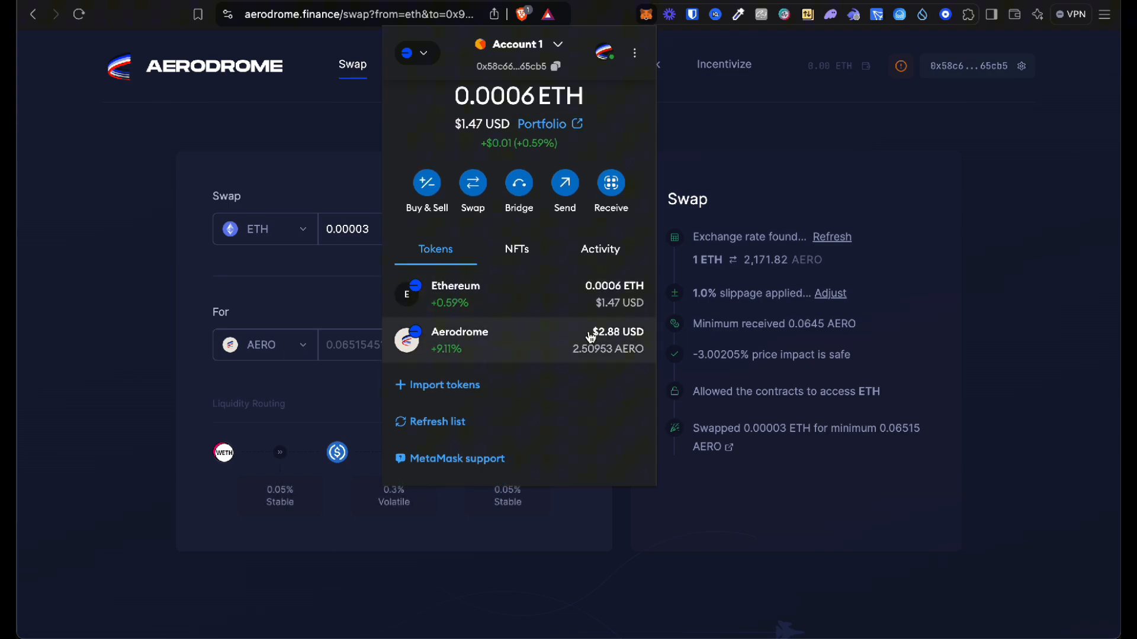
{"action": "mouse_move", "coordinate": [590, 338]}
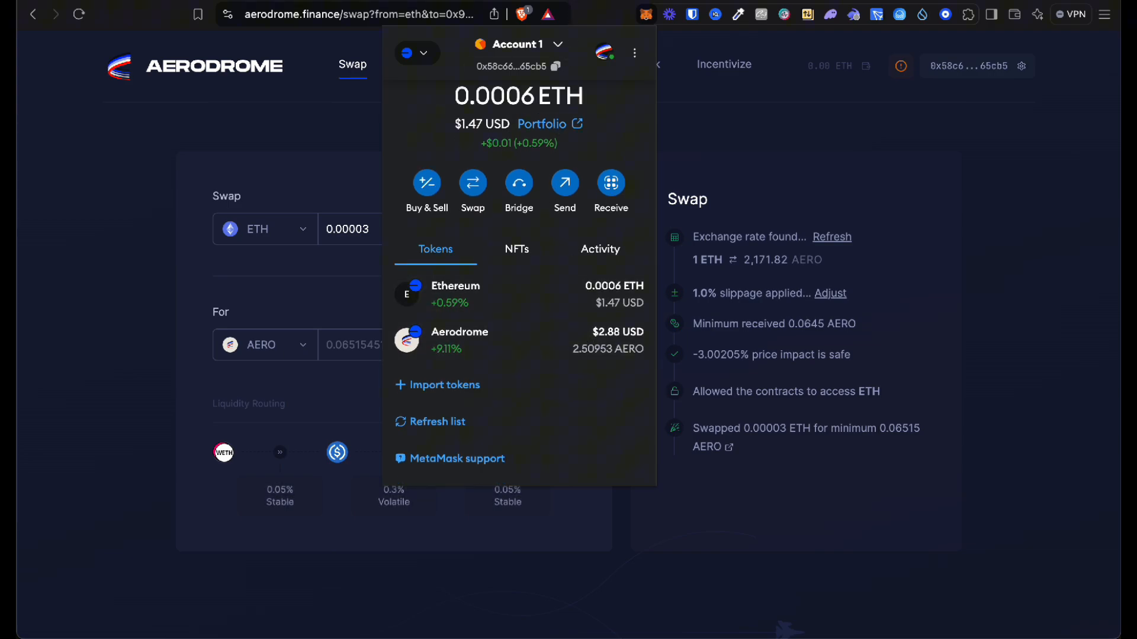